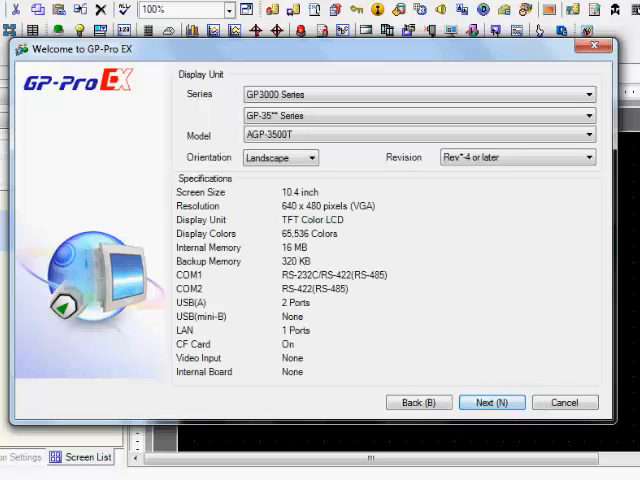
Review the display series list and keep the GP-35** Series AGP-3500T unit.
{"action": "left_click", "coordinate": [588, 115]}
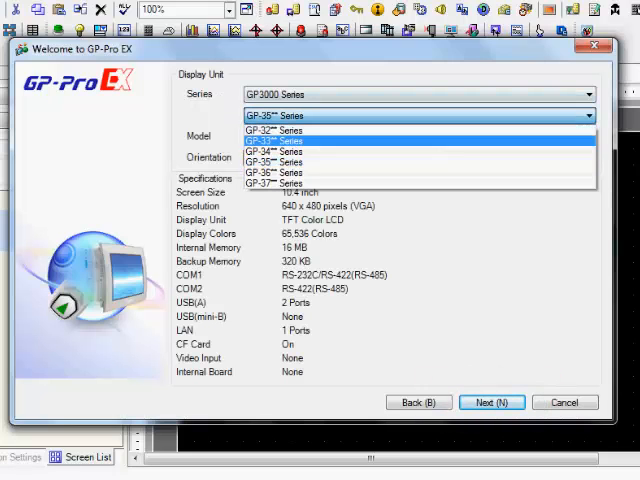
{"action": "left_click", "coordinate": [271, 172]}
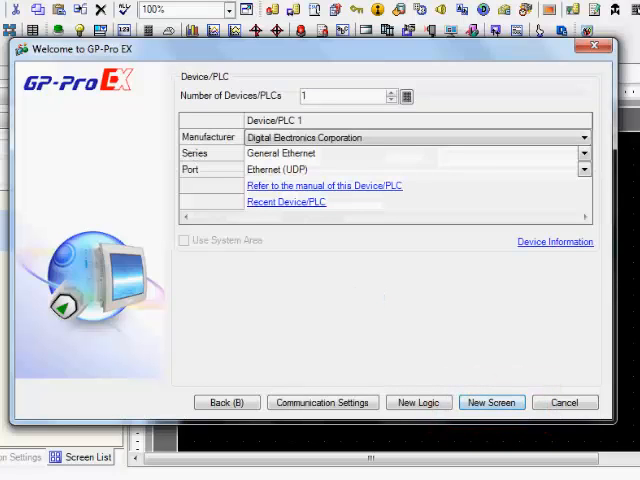
Raise Device/PLC count to 3 with MODBUS IDA first, Rockwell Automation second, and a third manufacturer.
{"action": "left_click", "coordinate": [390, 92]}
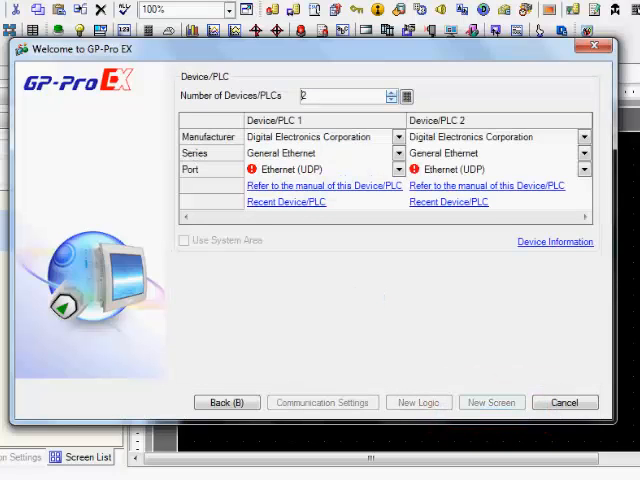
{"action": "left_click", "coordinate": [391, 91]}
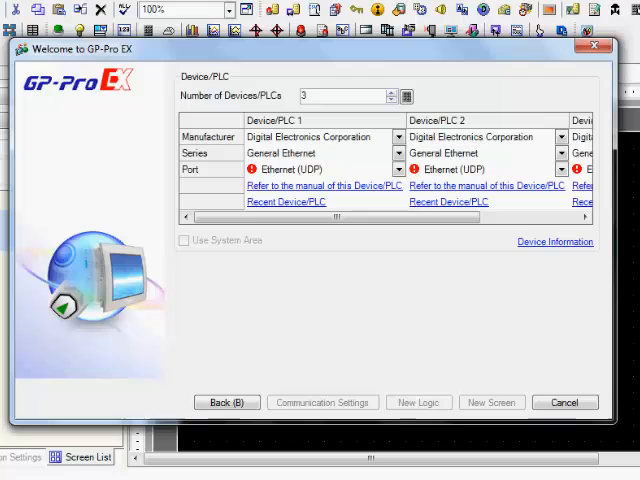
{"action": "left_click", "coordinate": [398, 137]}
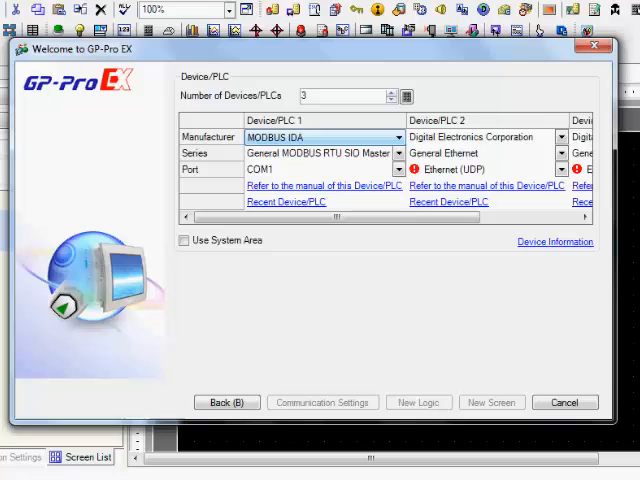
{"action": "left_click", "coordinate": [562, 137]}
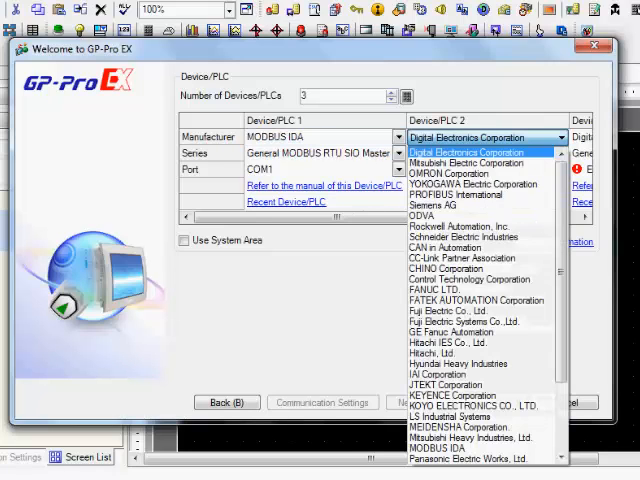
{"action": "left_click", "coordinate": [462, 235]}
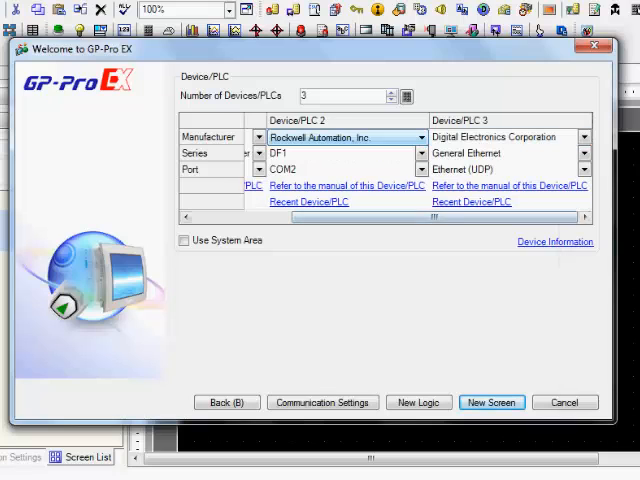
{"action": "left_click", "coordinate": [583, 137]}
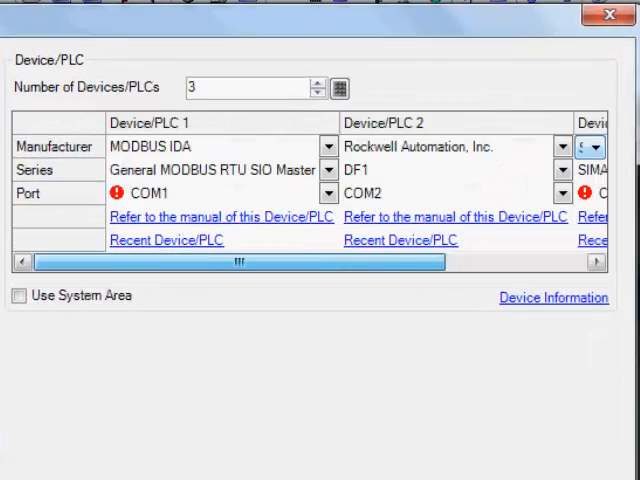
Keep Device/PLC 1 on COM1 and set Device/PLC 2 series to EtherNet/IP on Ethernet (TCP).
{"action": "left_click", "coordinate": [328, 193]}
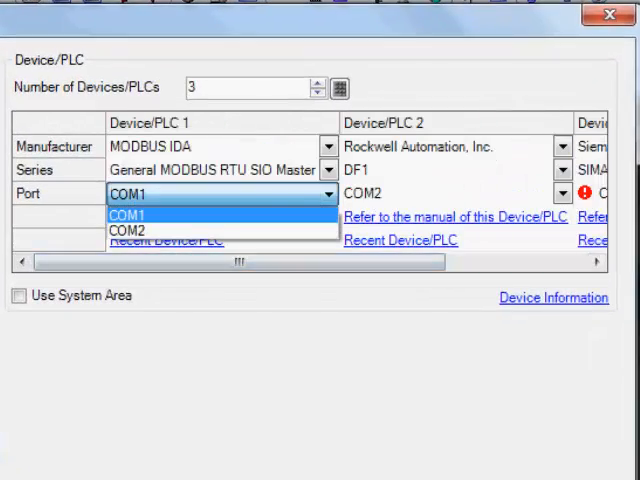
{"action": "left_click", "coordinate": [127, 214]}
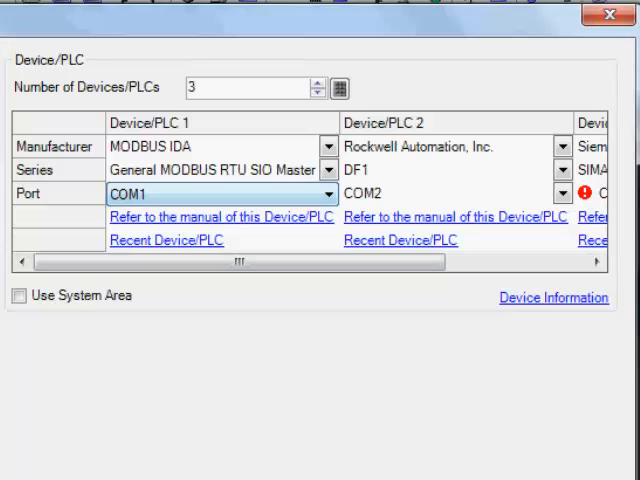
{"action": "left_click", "coordinate": [562, 193]}
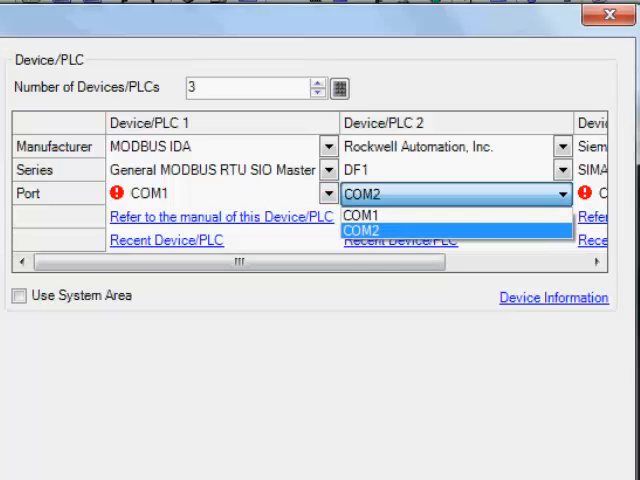
{"action": "left_click", "coordinate": [455, 170]}
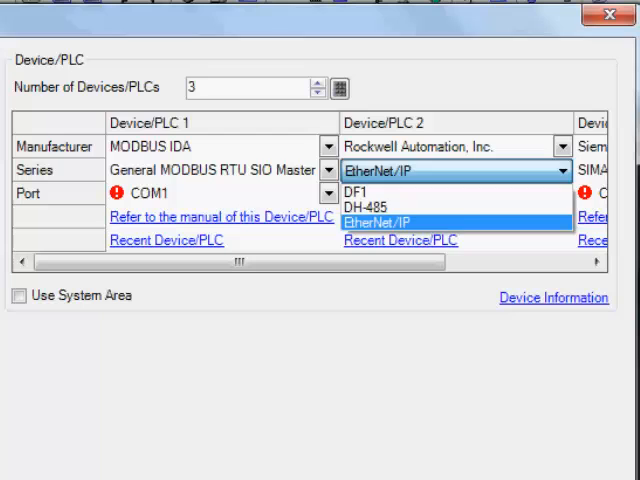
{"action": "left_click", "coordinate": [390, 221]}
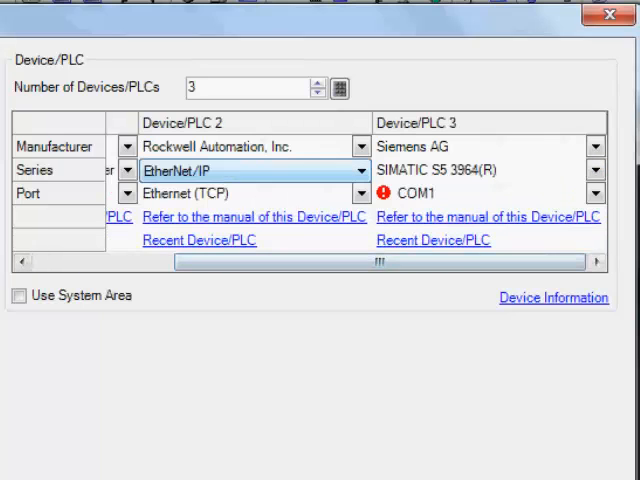
{"action": "left_click", "coordinate": [595, 170]}
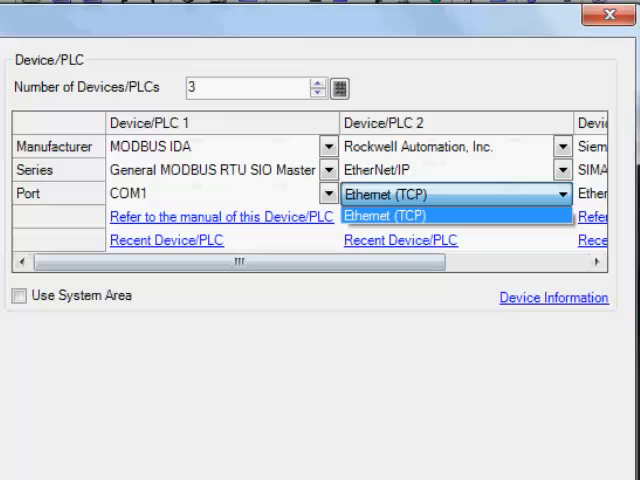
{"action": "left_click", "coordinate": [561, 170]}
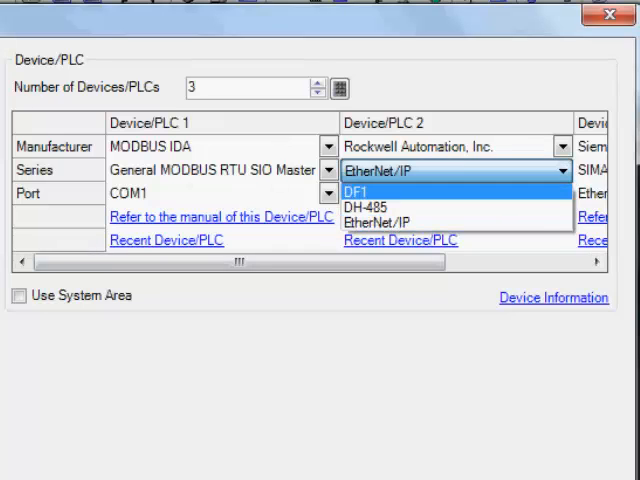
{"action": "left_click", "coordinate": [356, 191]}
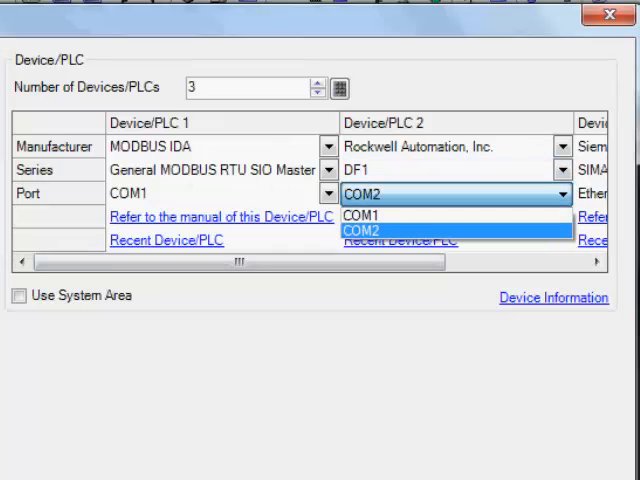
{"action": "left_click", "coordinate": [361, 215]}
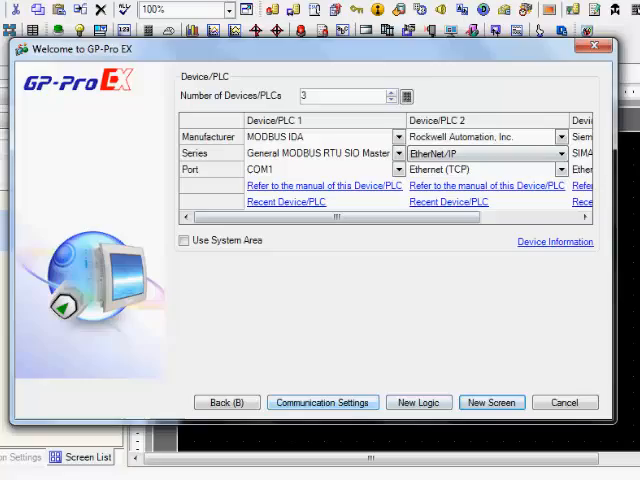
Enter Communication Settings and review the Device/PLC 1, 2 and 3 pages.
{"action": "left_click", "coordinate": [491, 402]}
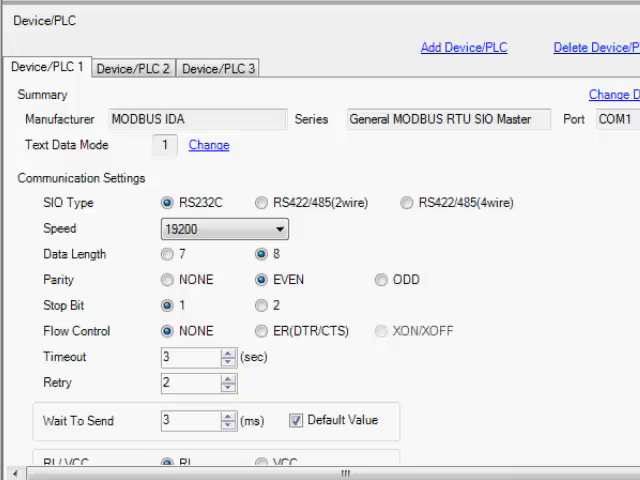
{"action": "scroll", "scroll_direction": "down", "scroll_amount": 3}
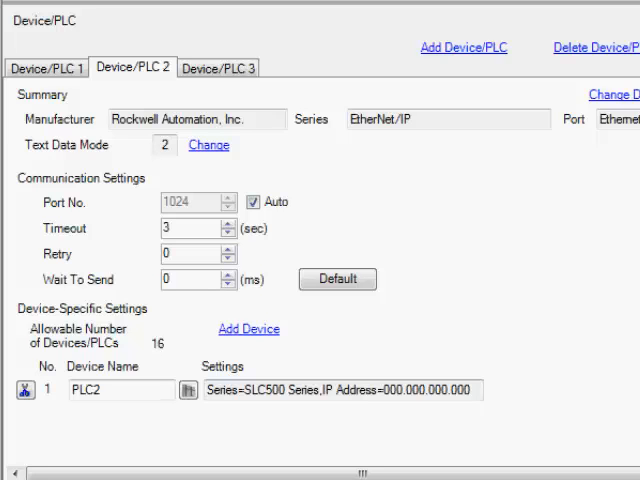
{"action": "left_click", "coordinate": [46, 67]}
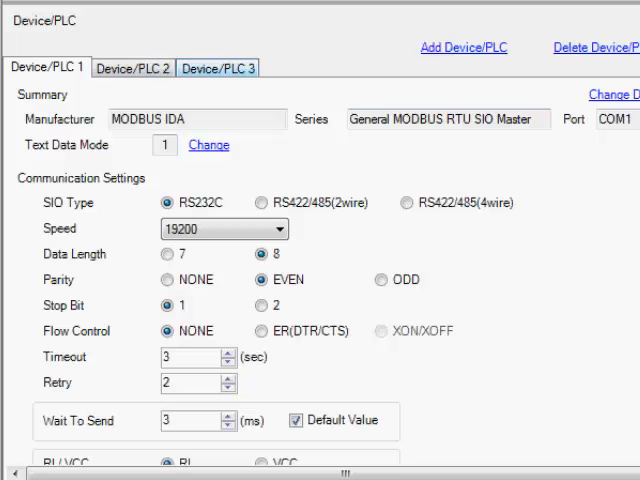
{"action": "scroll", "scroll_direction": "down", "scroll_amount": 3}
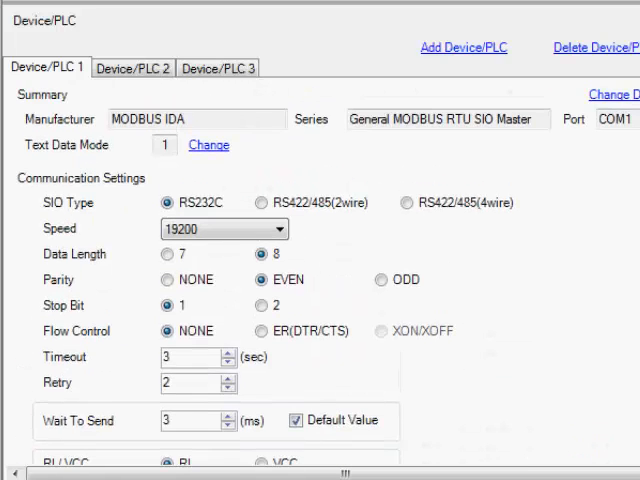
{"action": "scroll", "scroll_direction": "down", "scroll_amount": 3}
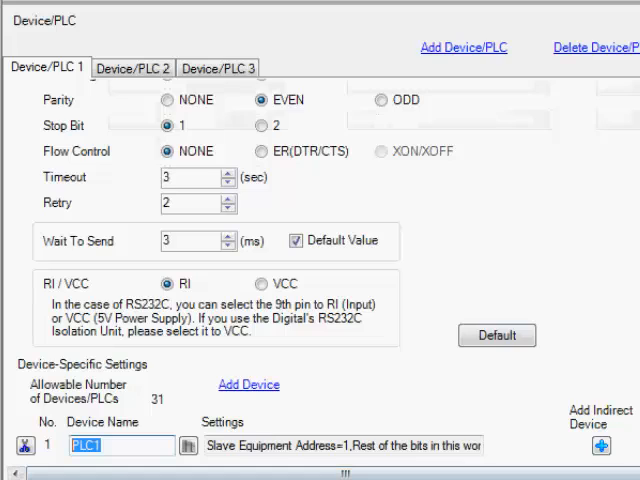
Name the devices MOdbus and Rockwell, then add a second Rockwell2 device with default settings.
{"action": "type", "text": "MOdbus"}
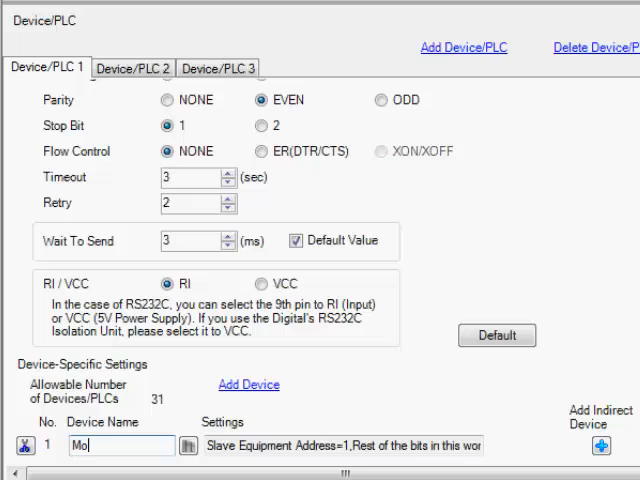
{"action": "type", "text": "dbus"}
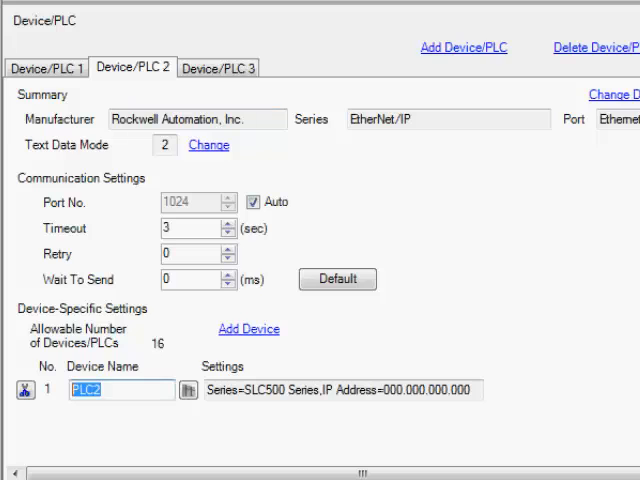
{"action": "type", "text": "Rockwell"}
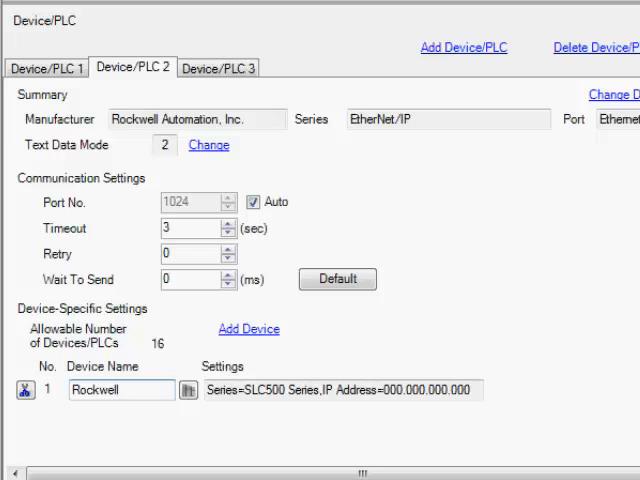
{"action": "left_click", "coordinate": [239, 328]}
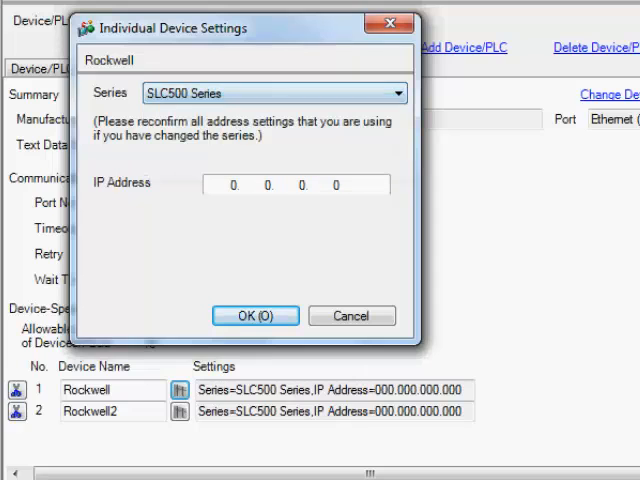
{"action": "left_click", "coordinate": [255, 315]}
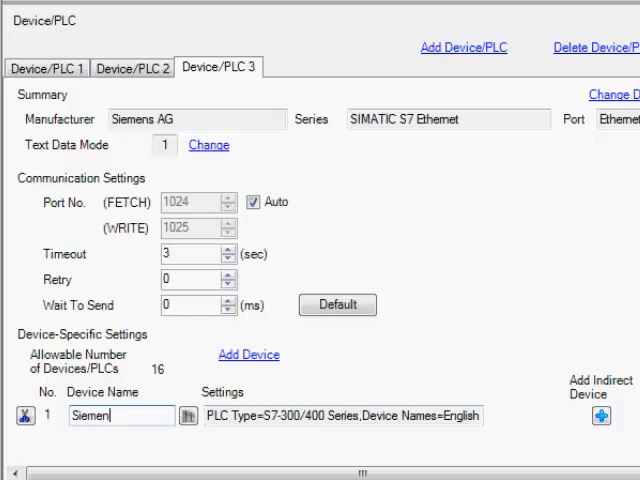
Open base screen B0001, place a Data Display part and bring up its settings.
{"action": "type", "text": "s"}
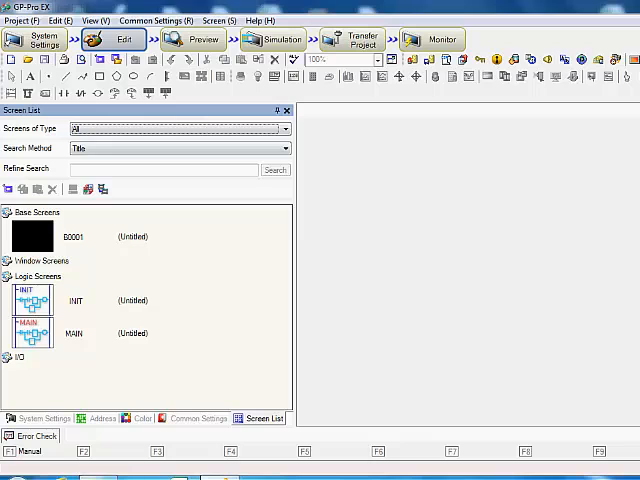
{"action": "double_click", "coordinate": [72, 236]}
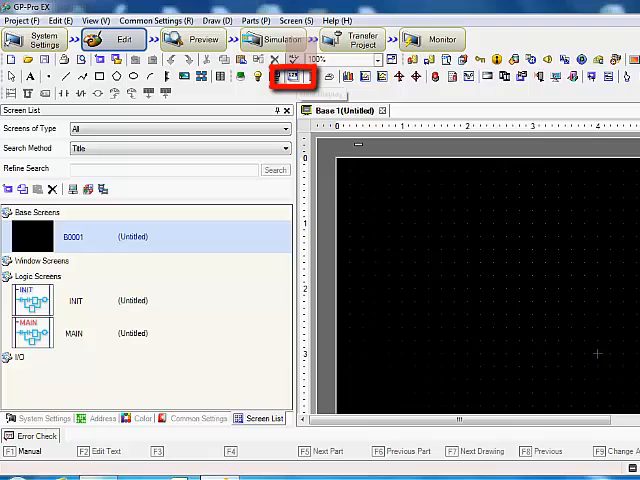
{"action": "left_click", "coordinate": [294, 77]}
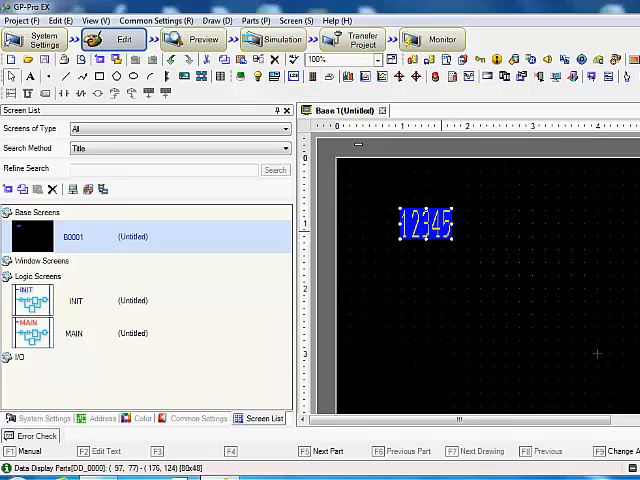
{"action": "double_click", "coordinate": [424, 223]}
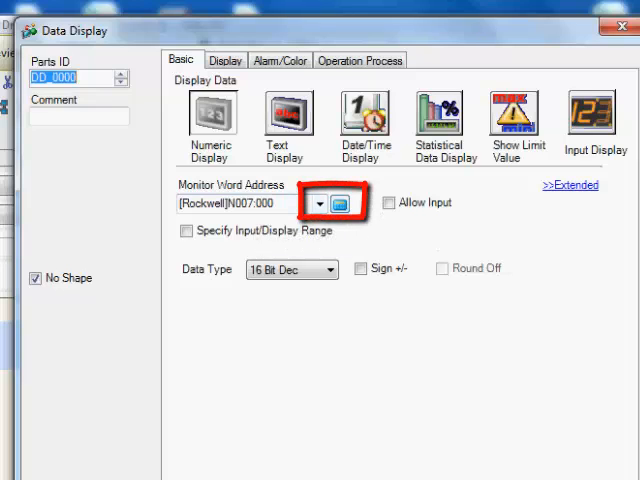
Set the data display's monitored word to Modbus address 400001 and accept the settings.
{"action": "left_click", "coordinate": [340, 203]}
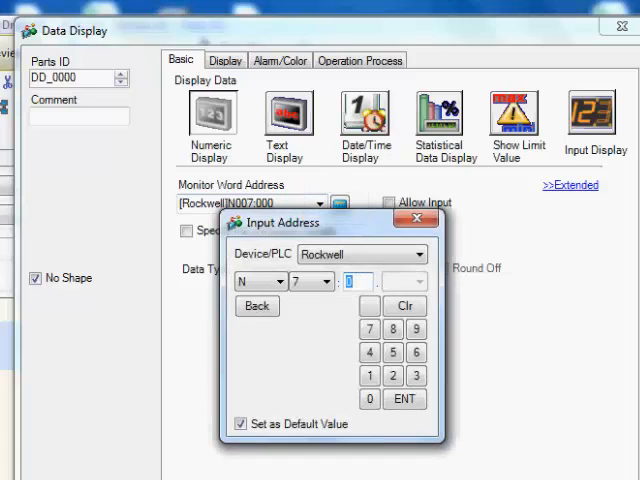
{"action": "left_click", "coordinate": [410, 254]}
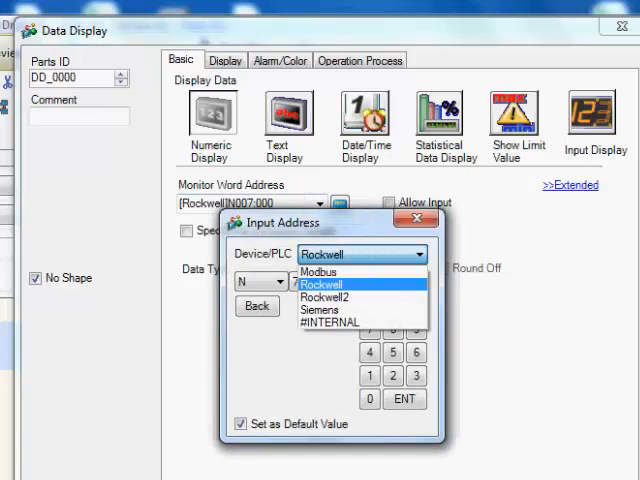
{"action": "mouse_move", "coordinate": [325, 297]}
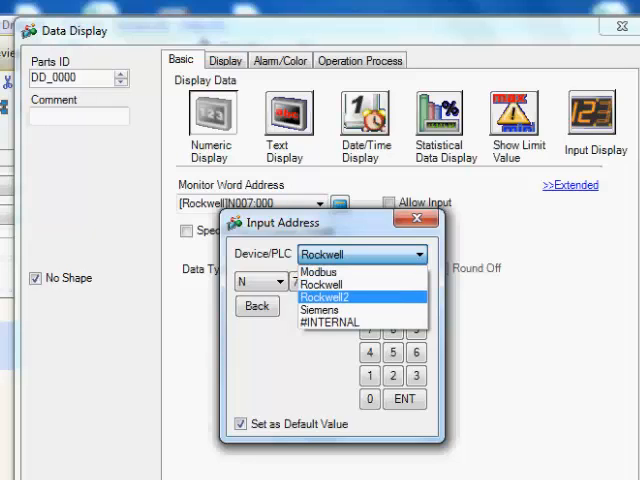
{"action": "mouse_move", "coordinate": [319, 272]}
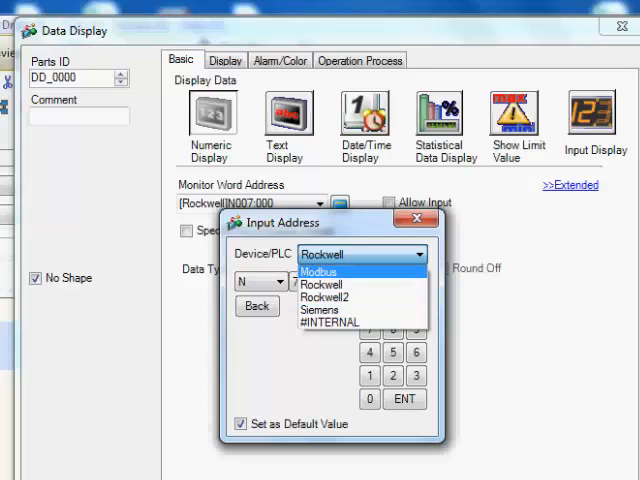
{"action": "left_click", "coordinate": [318, 271]}
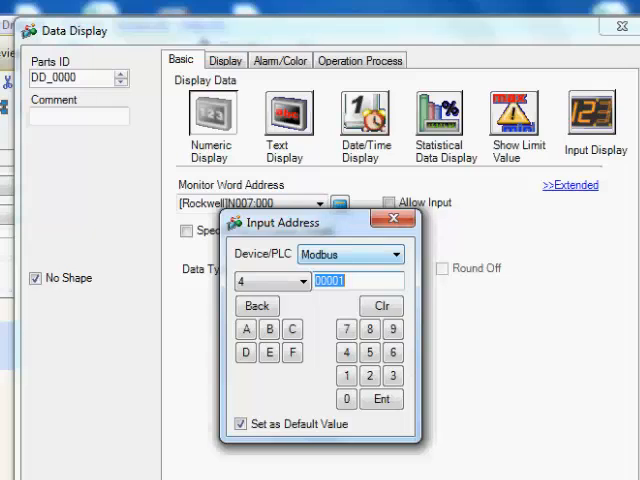
{"action": "left_click", "coordinate": [307, 281]}
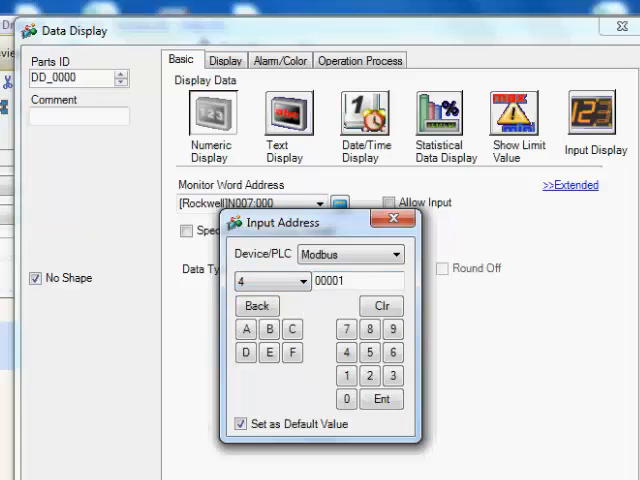
{"action": "left_click", "coordinate": [360, 254]}
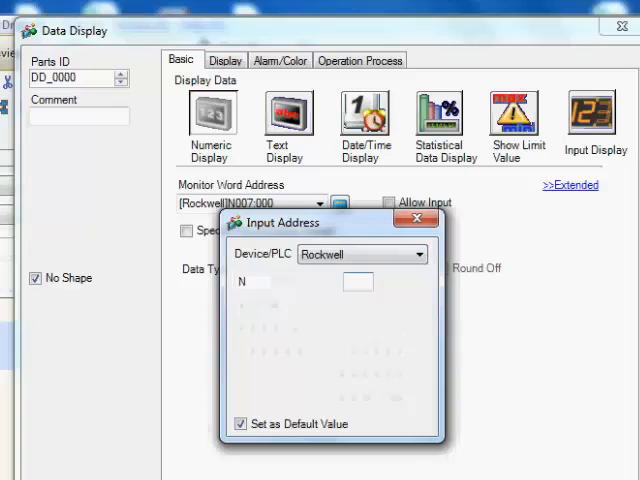
{"action": "left_click", "coordinate": [254, 281]}
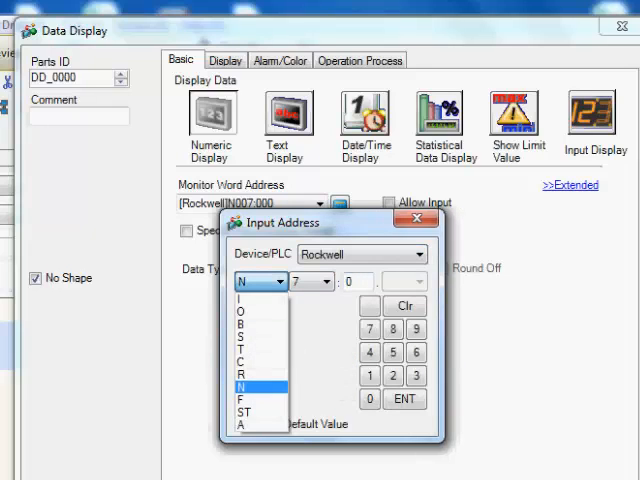
{"action": "left_click", "coordinate": [247, 354]}
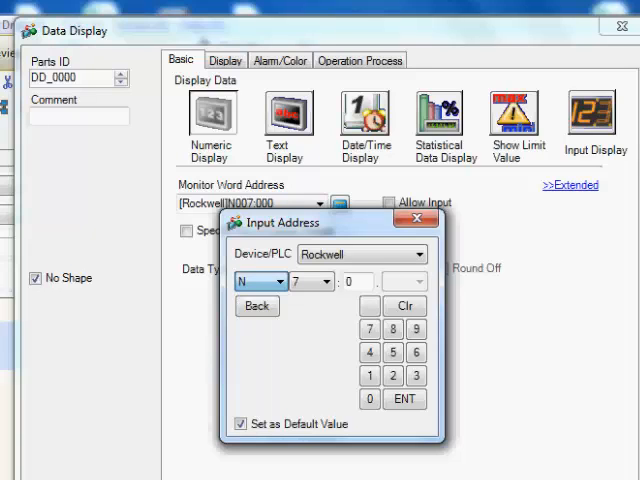
{"action": "left_click", "coordinate": [413, 254]}
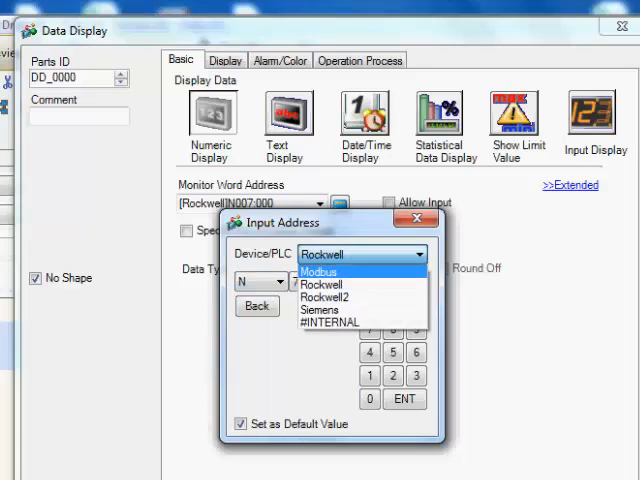
{"action": "left_click", "coordinate": [318, 271]}
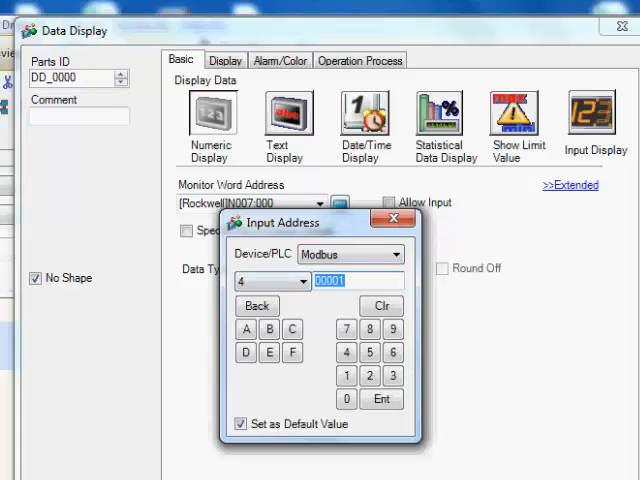
{"action": "left_click", "coordinate": [381, 399]}
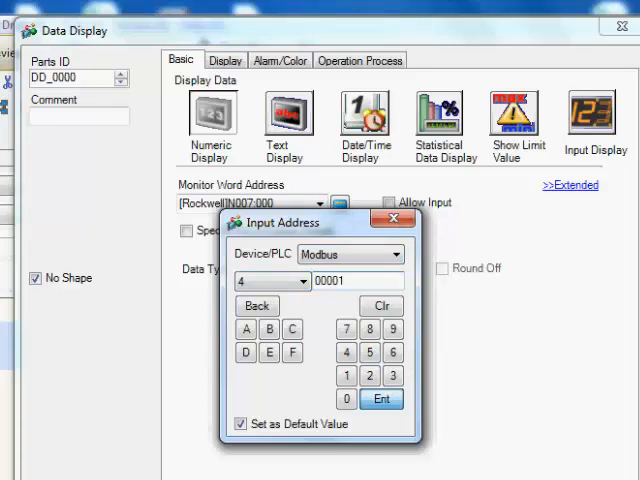
{"action": "left_click", "coordinate": [382, 399]}
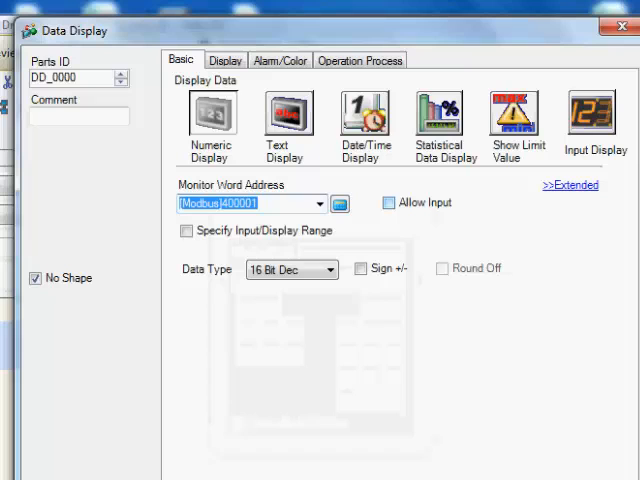
{"action": "left_click", "coordinate": [388, 202]}
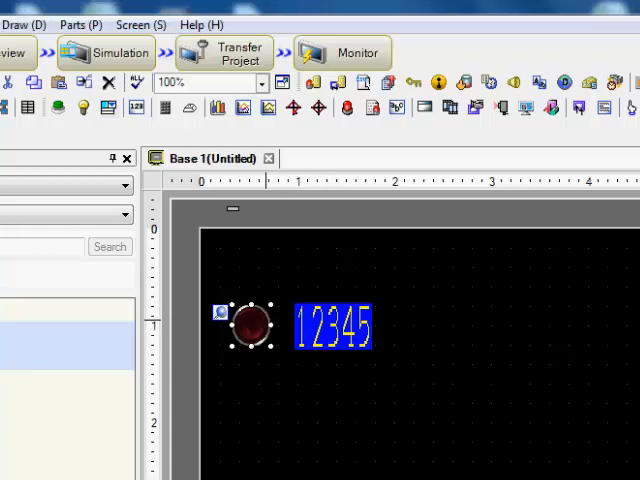
Confirm the lamp switch as Bit Momentary on [Modbus]000001 and accept it.
{"action": "double_click", "coordinate": [248, 326]}
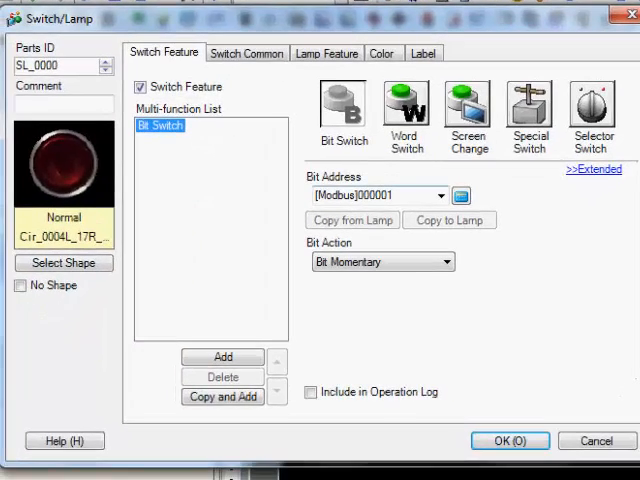
{"action": "mouse_move", "coordinate": [460, 195]}
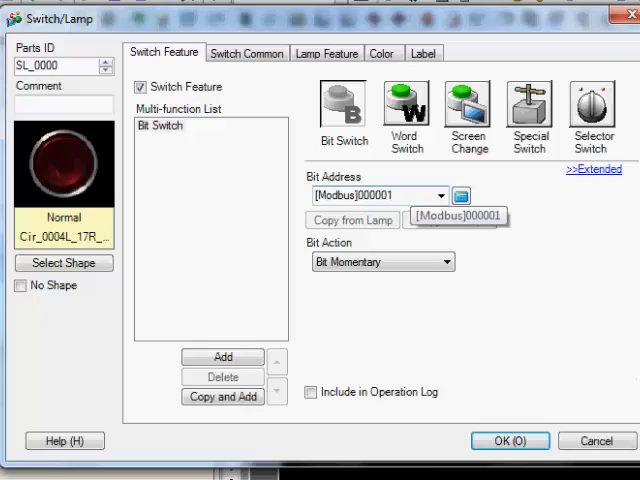
{"action": "left_click", "coordinate": [509, 440]}
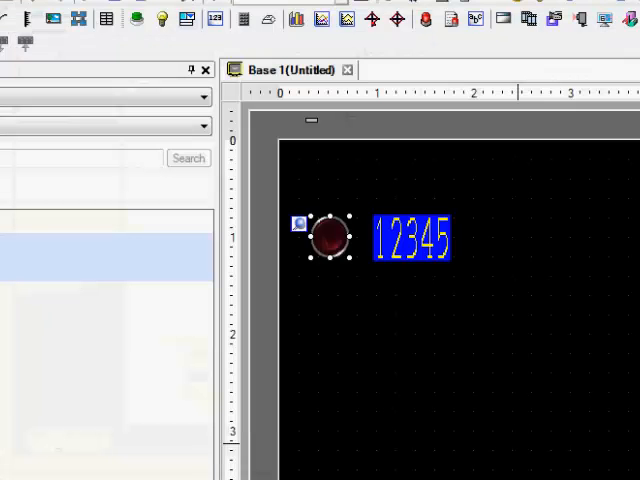
{"action": "left_click", "coordinate": [410, 238]}
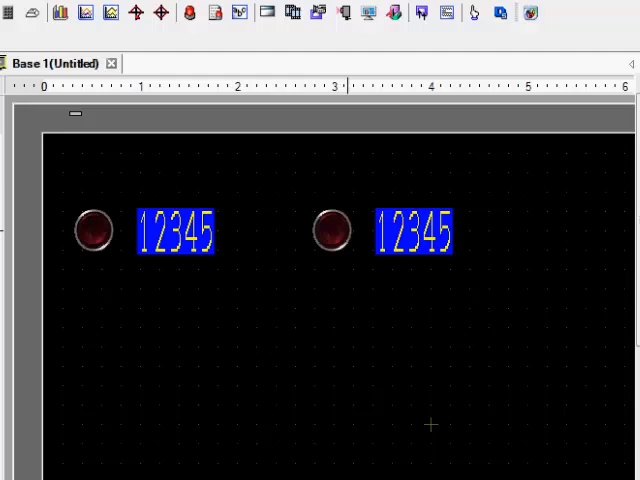
Readdress the copied lamp to Rockwell bit B3:0/0 and the copied display to word N7:0.
{"action": "double_click", "coordinate": [93, 230]}
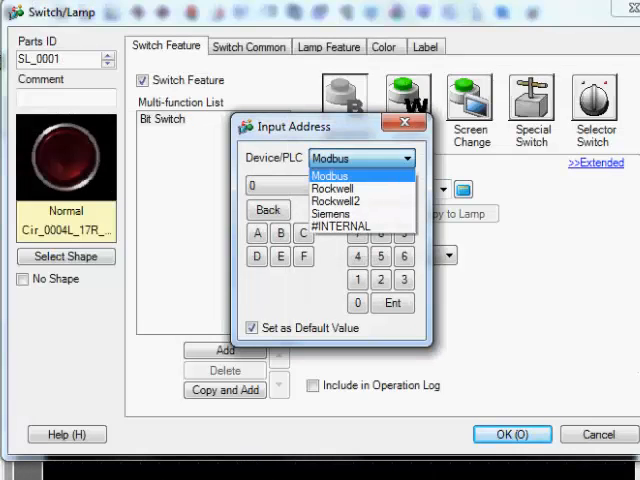
{"action": "left_click", "coordinate": [334, 188]}
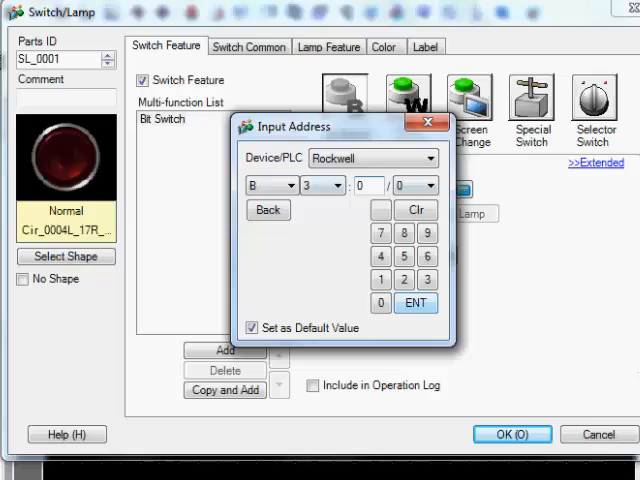
{"action": "left_click", "coordinate": [416, 303]}
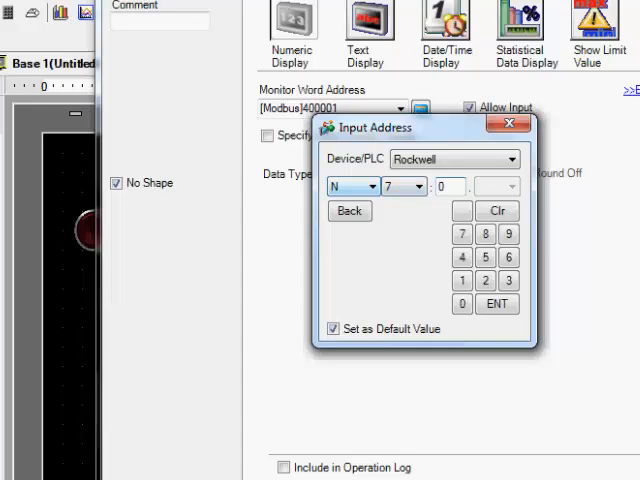
{"action": "left_click", "coordinate": [496, 303]}
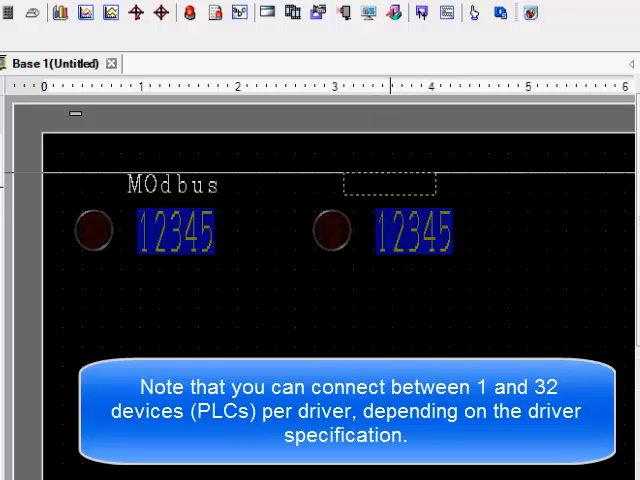
Set the second heading's text to Rockwell above the right-hand pair.
{"action": "double_click", "coordinate": [168, 185]}
{"action": "type", "text": "Rockwell"}
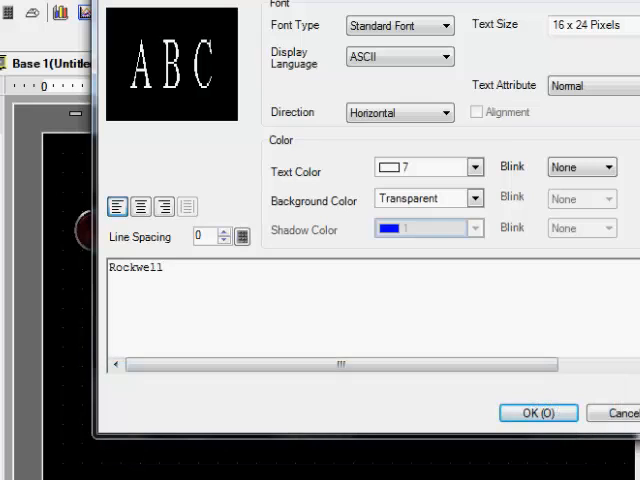
{"action": "left_click", "coordinate": [537, 412]}
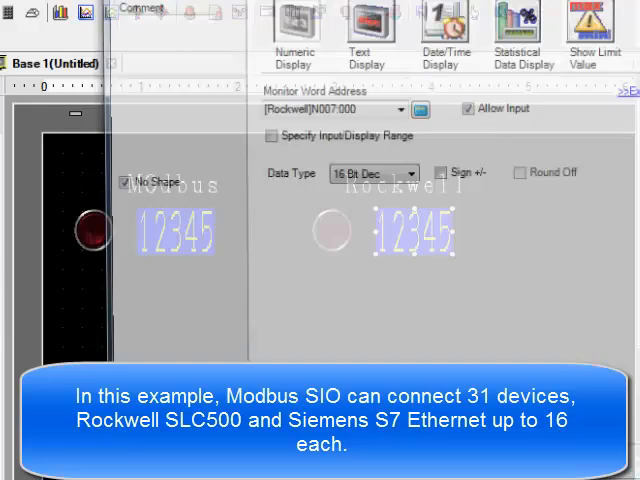
Show the PLC device list from the Rockwell data display's address entry.
{"action": "left_click", "coordinate": [420, 108]}
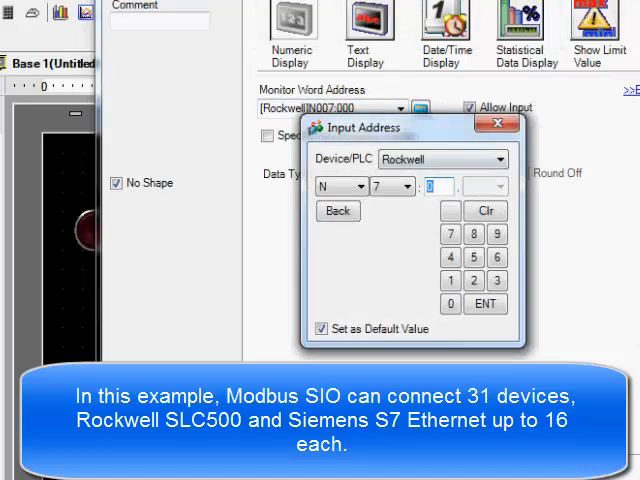
{"action": "left_click", "coordinate": [505, 159]}
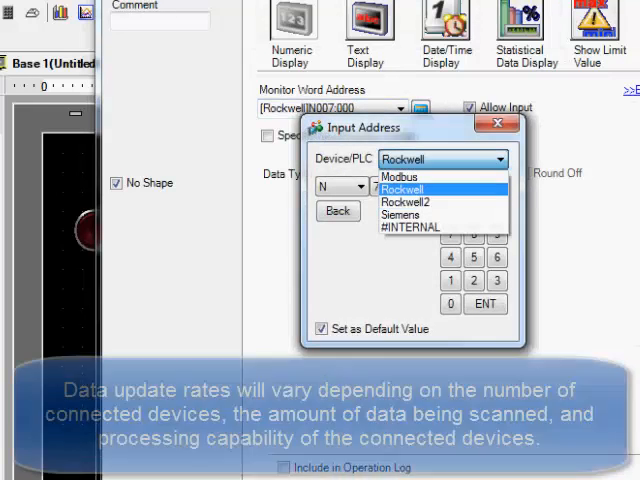